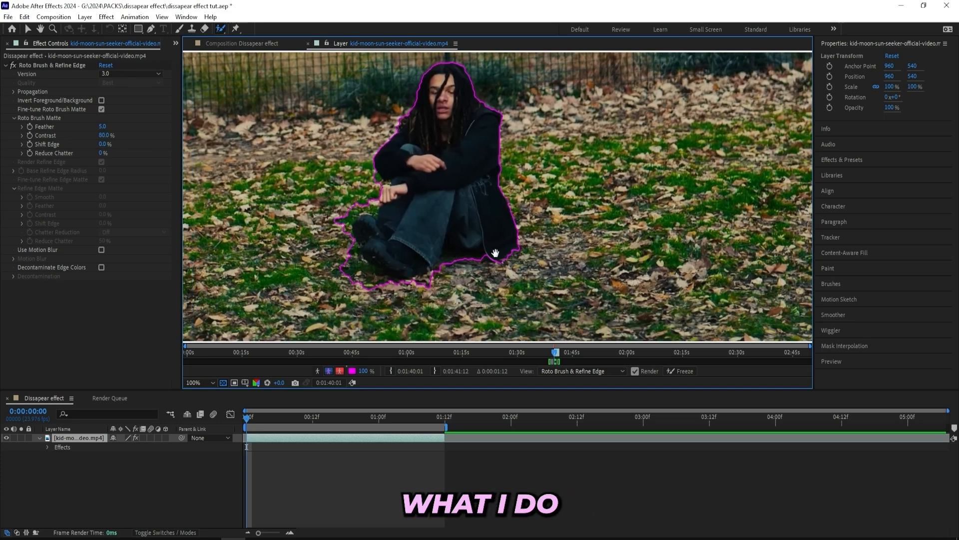
Invert the Roto Brush foreground/background so the subject is removed, then freeze the propagated matte
{"action": "left_click", "coordinate": [268, 416]}
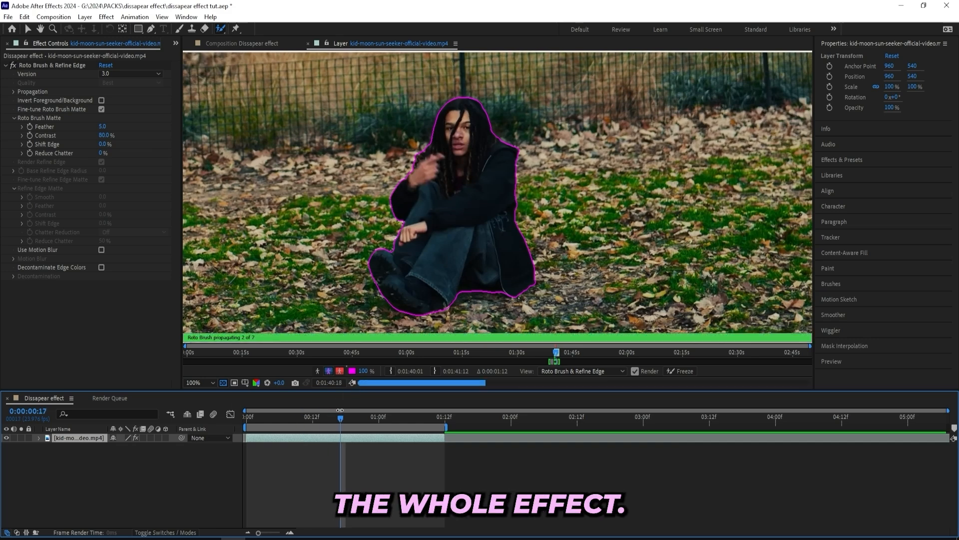
{"action": "left_click", "coordinate": [262, 418]}
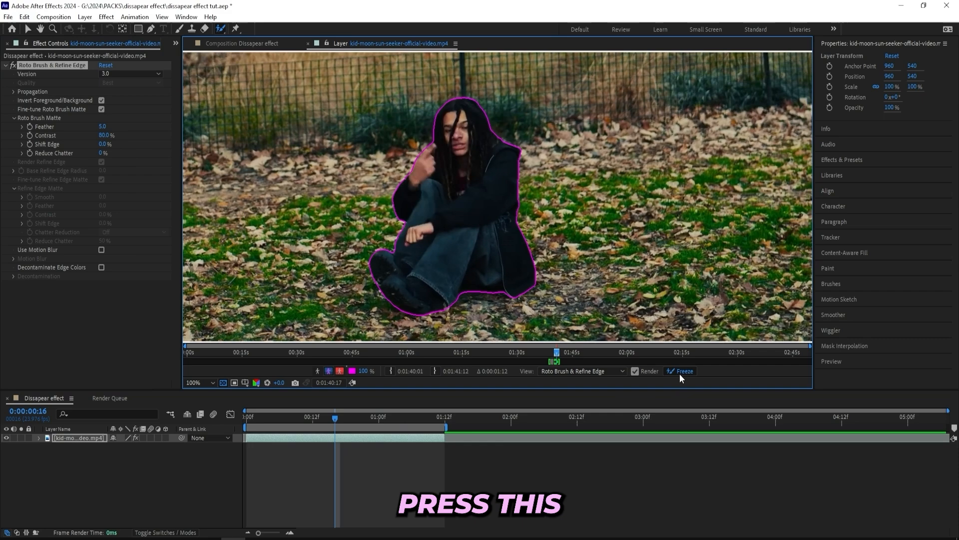
{"action": "left_click", "coordinate": [680, 370]}
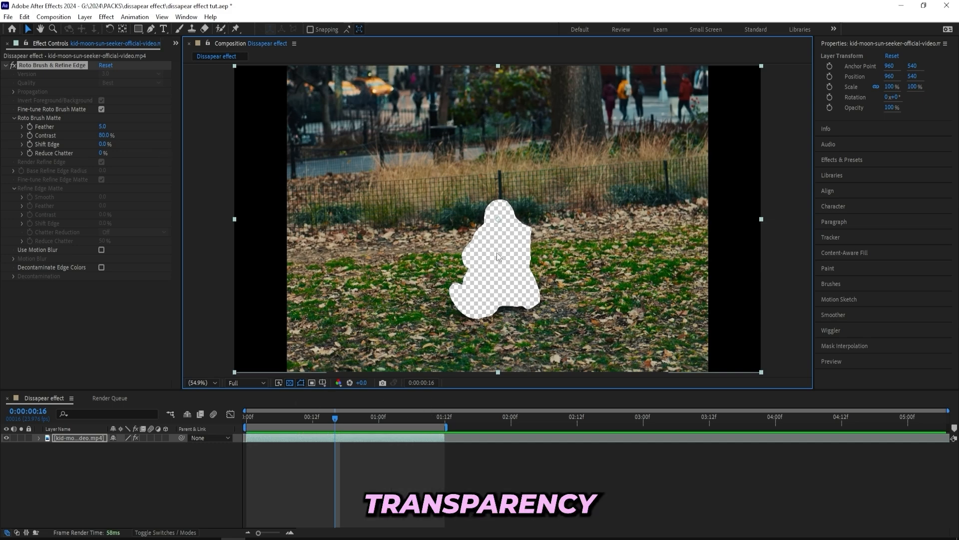
Check the cutout against the transparency grid and bring up the Content-Aware Fill panel
{"action": "left_click", "coordinate": [291, 382]}
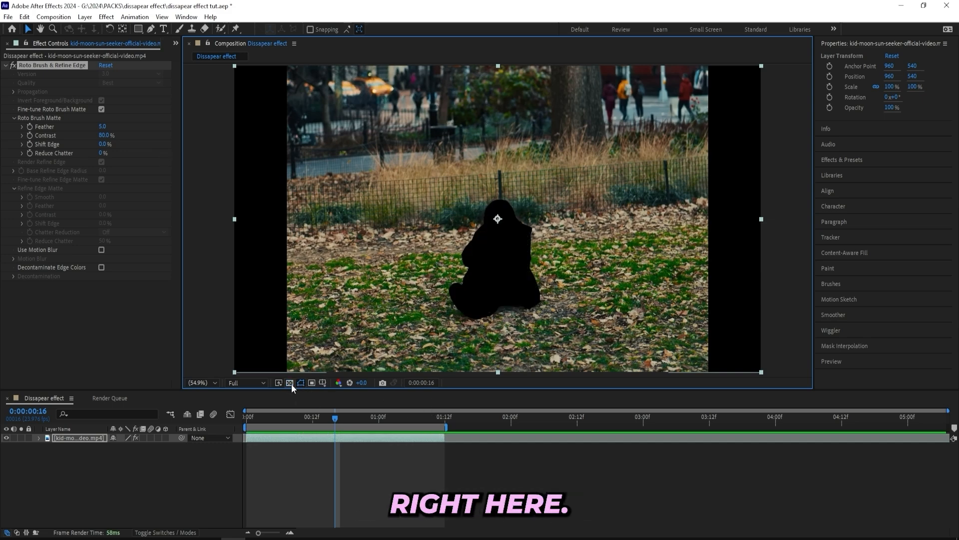
{"action": "left_click", "coordinate": [290, 383]}
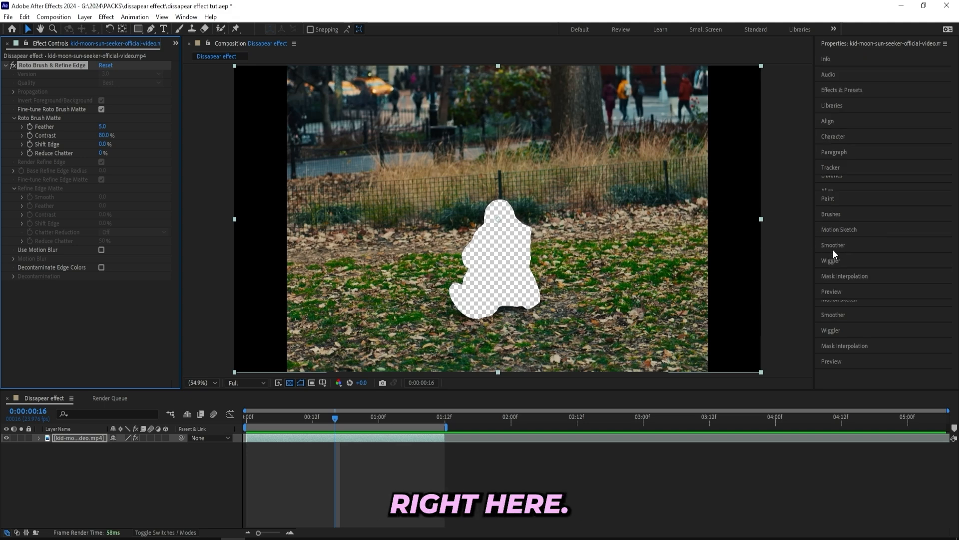
{"action": "left_click", "coordinate": [187, 31]}
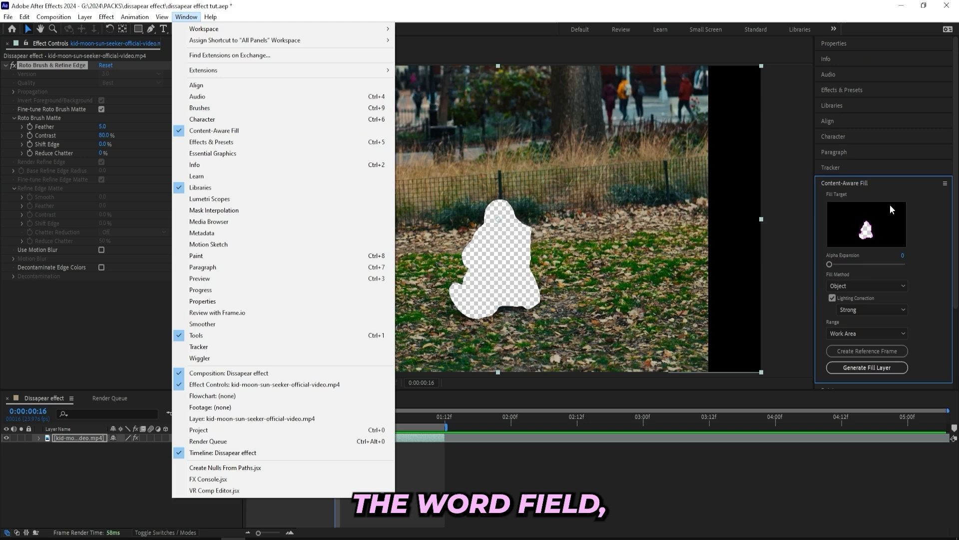
Raise Alpha Expansion to 8 with Range on Work Area and generate the fill layer
{"action": "left_click_drag", "start_coordinate": [829, 263], "coordinate": [836, 264]}
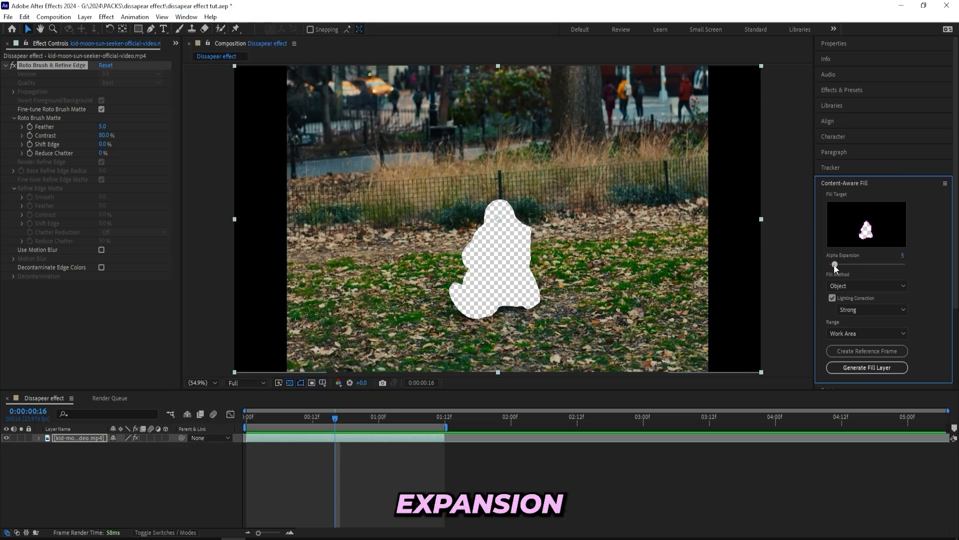
{"action": "left_click_drag", "start_coordinate": [835, 264], "coordinate": [839, 264]}
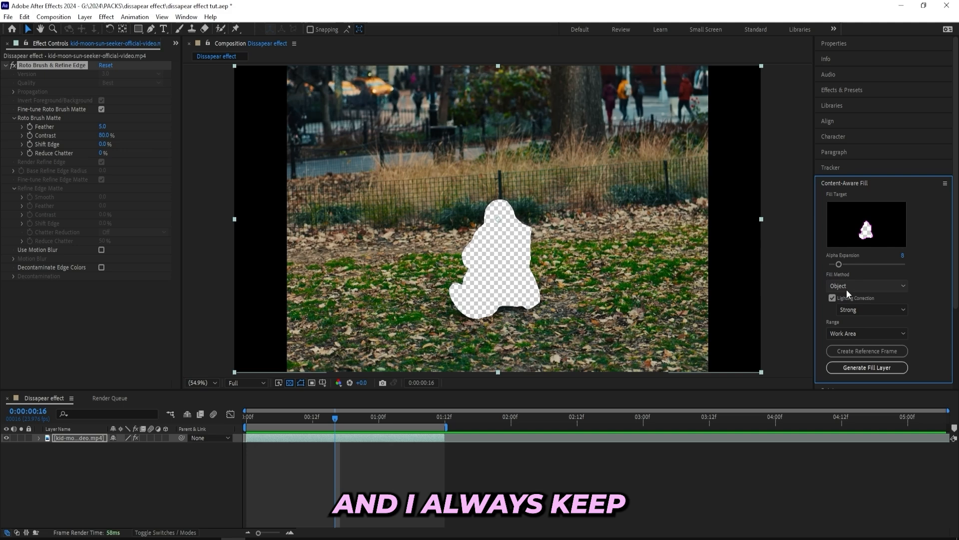
{"action": "mouse_move", "coordinate": [870, 320]}
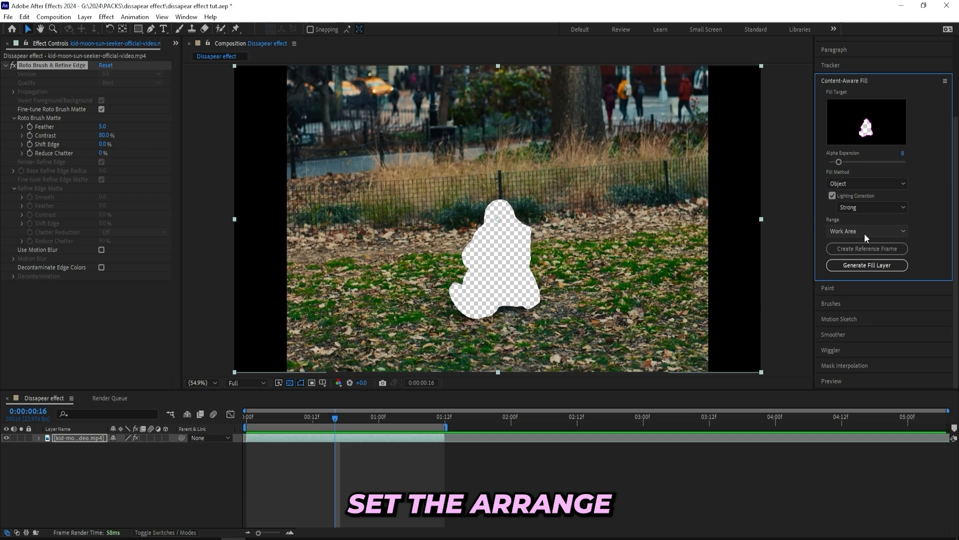
{"action": "left_click", "coordinate": [867, 231]}
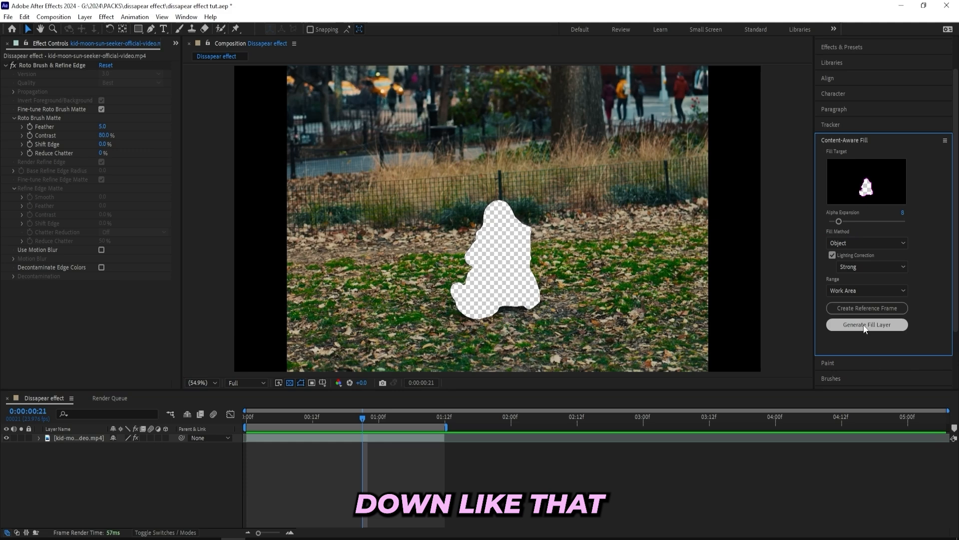
{"action": "left_click", "coordinate": [866, 324]}
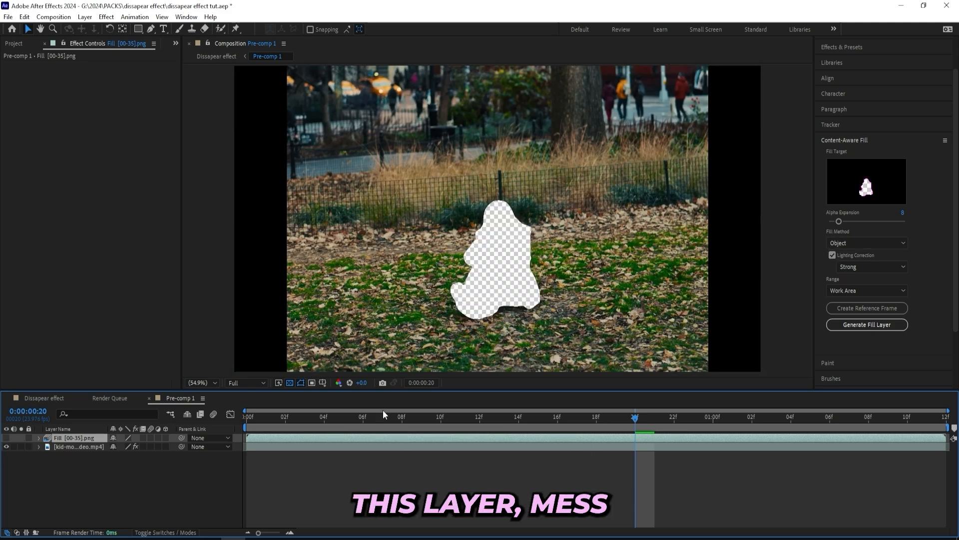
Switch Lighting Correction off and generate a second fill layer
{"action": "left_click", "coordinate": [832, 255]}
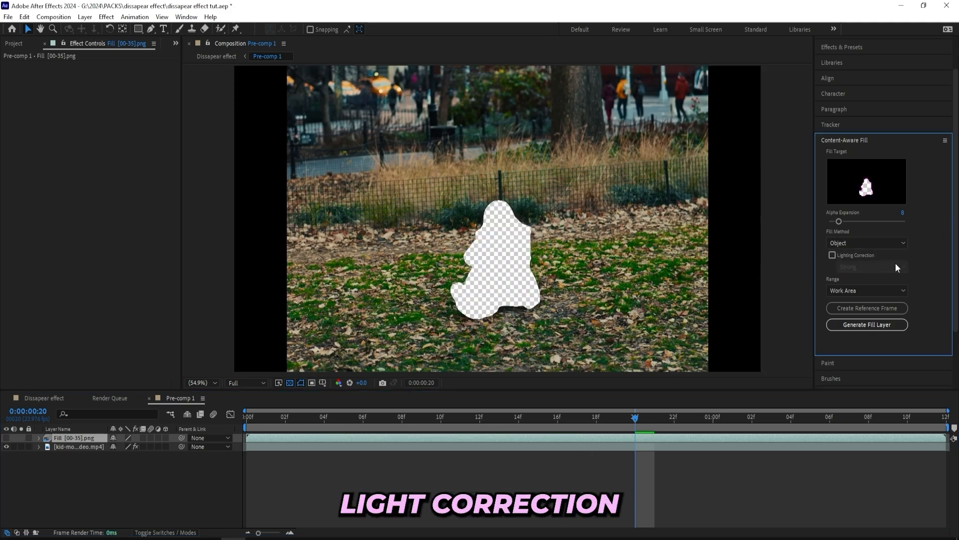
{"action": "left_click", "coordinate": [867, 325]}
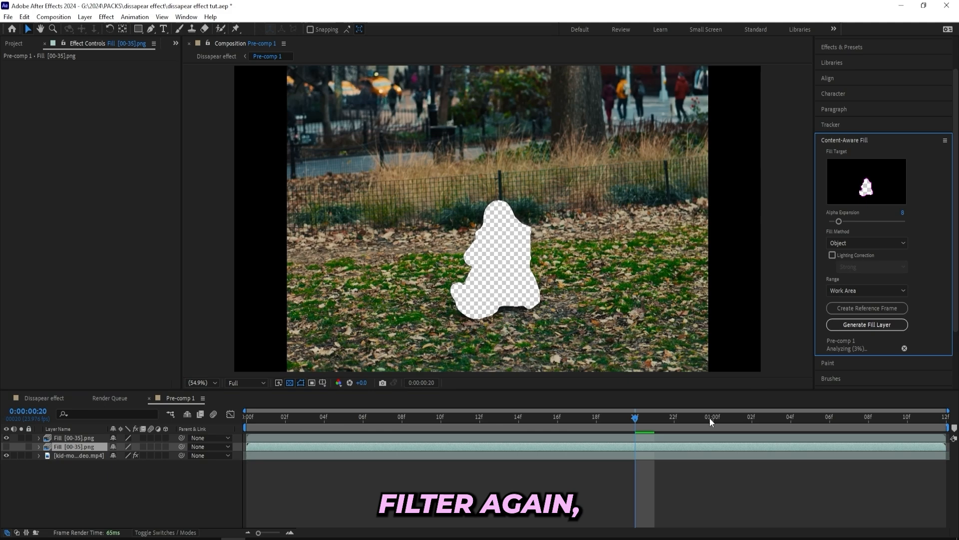
{"action": "mouse_move", "coordinate": [686, 384]}
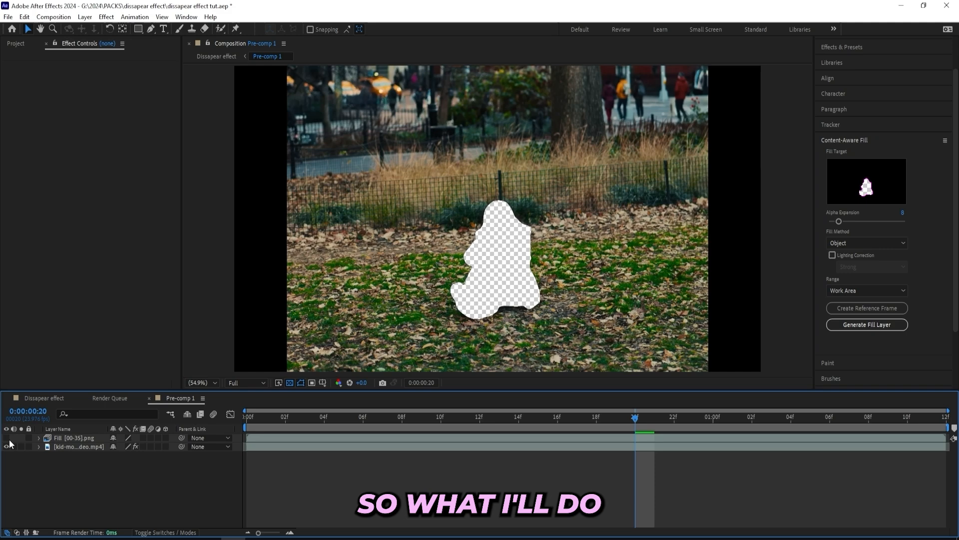
{"action": "left_click", "coordinate": [867, 325]}
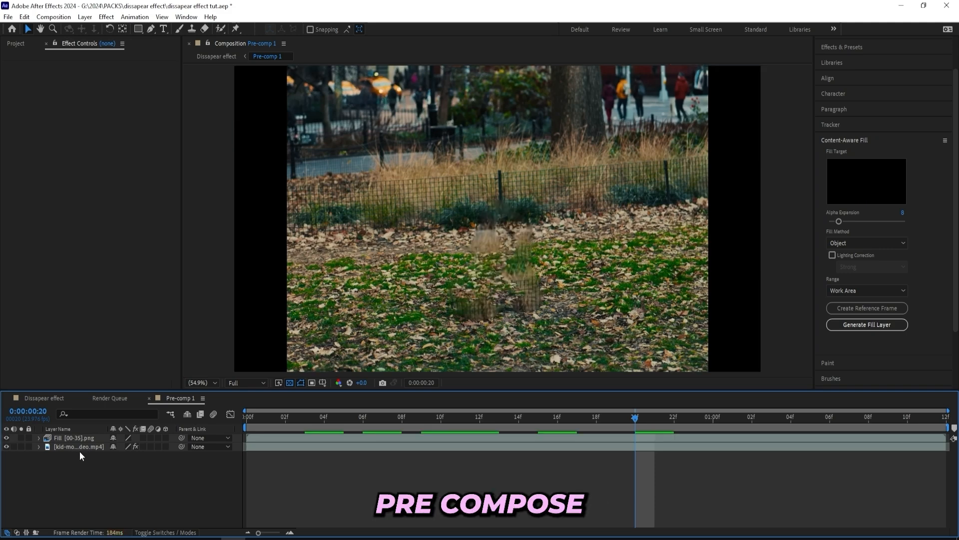
{"action": "right_click", "coordinate": [75, 438]}
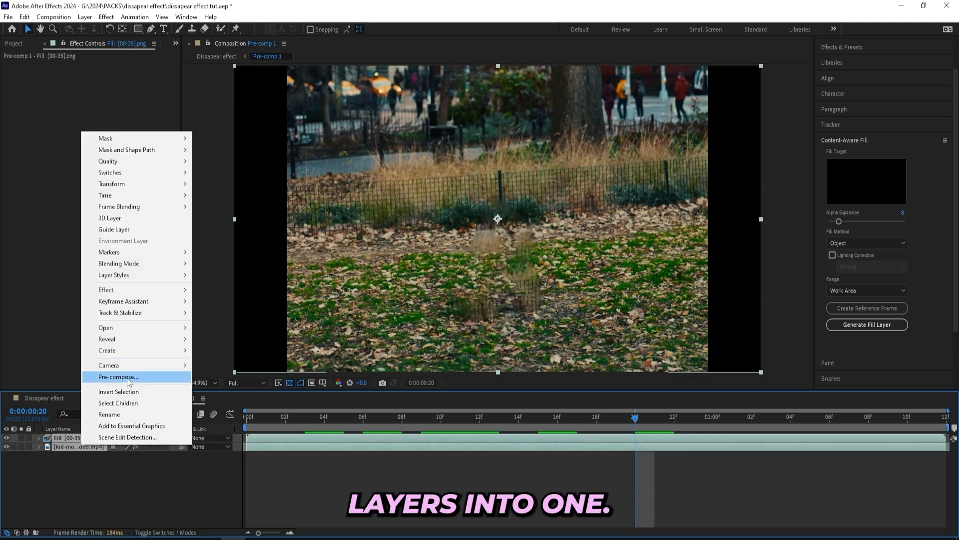
{"action": "left_click", "coordinate": [118, 377]}
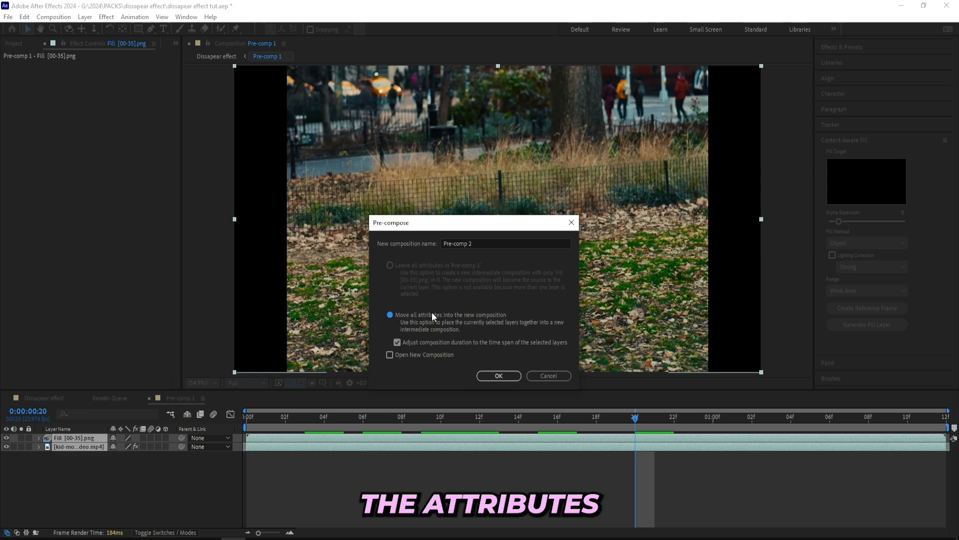
{"action": "left_click", "coordinate": [499, 375]}
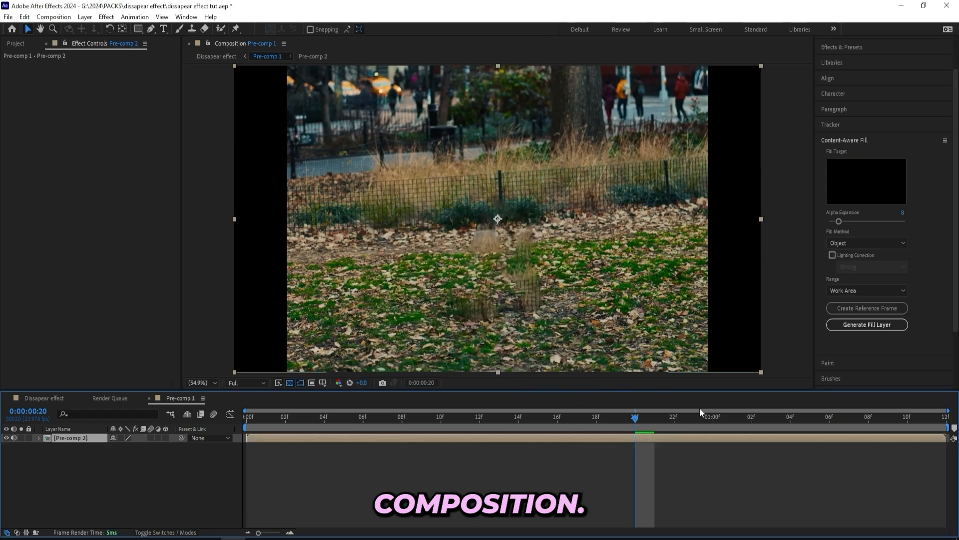
{"action": "left_click", "coordinate": [499, 429]}
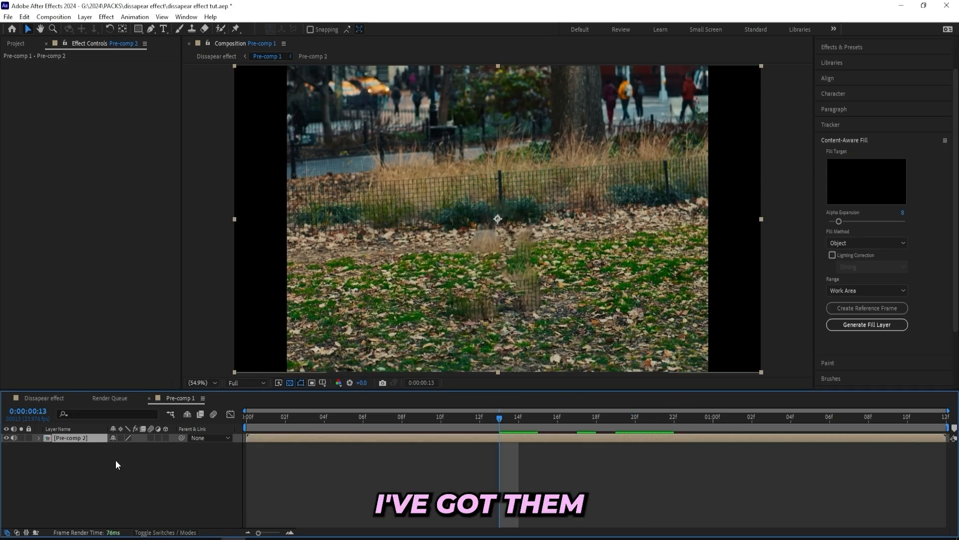
Duplicate Pre-comp 2 as a grass patch over the ghost figure and pre-compose into Pre-comp 3
{"action": "left_click", "coordinate": [151, 29]}
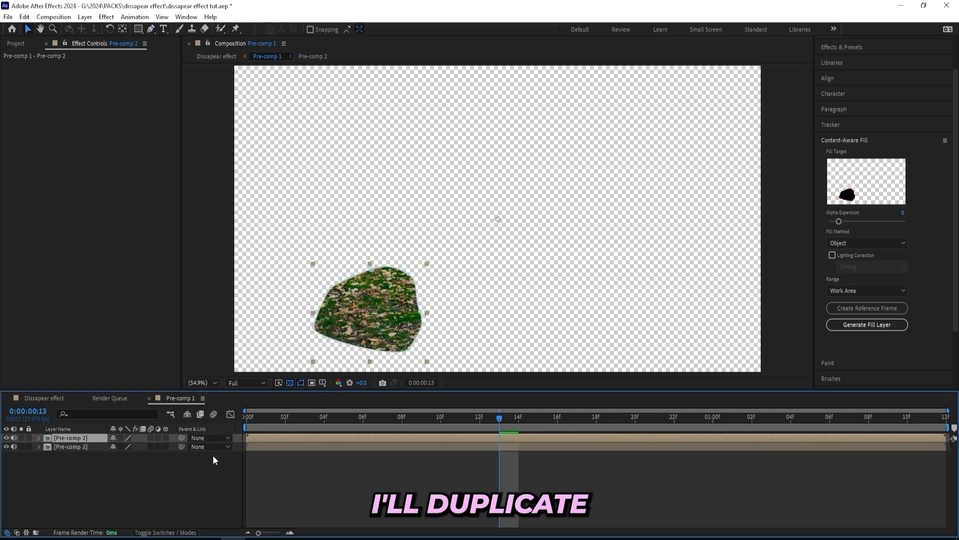
{"action": "left_click", "coordinate": [39, 446]}
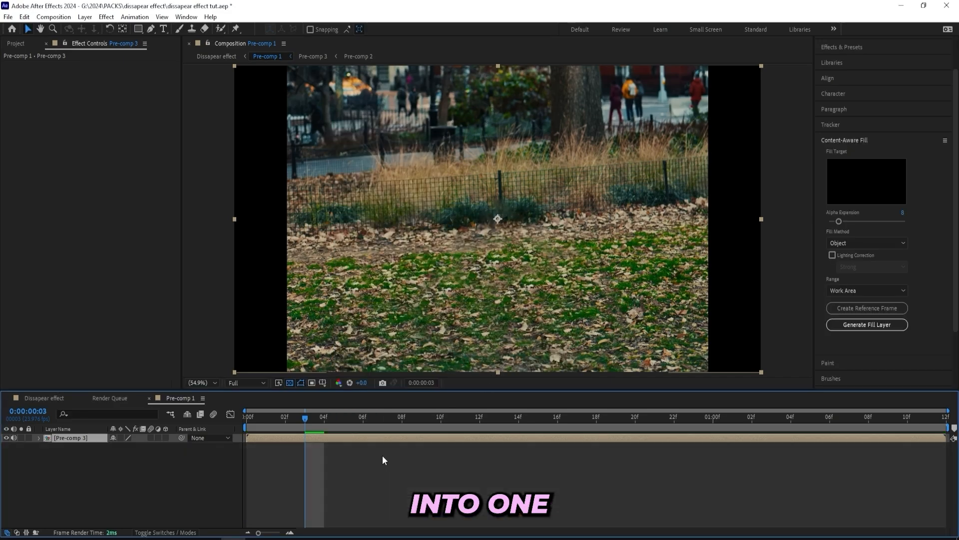
Copy the original subject clip from Pre-comp 2 into Pre-comp 1 and untick Invert Foreground/Background
{"action": "left_click", "coordinate": [313, 56]}
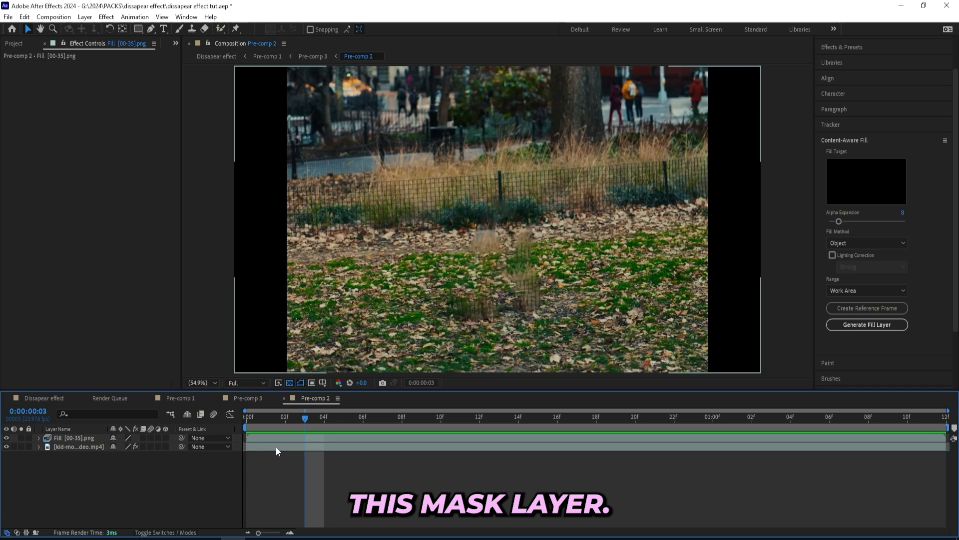
{"action": "left_click", "coordinate": [180, 398]}
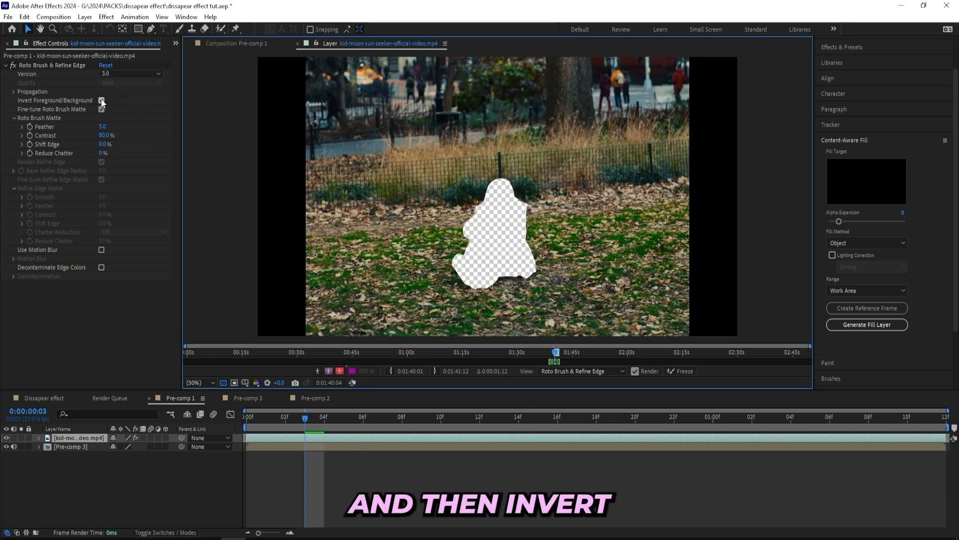
{"action": "left_click", "coordinate": [101, 100]}
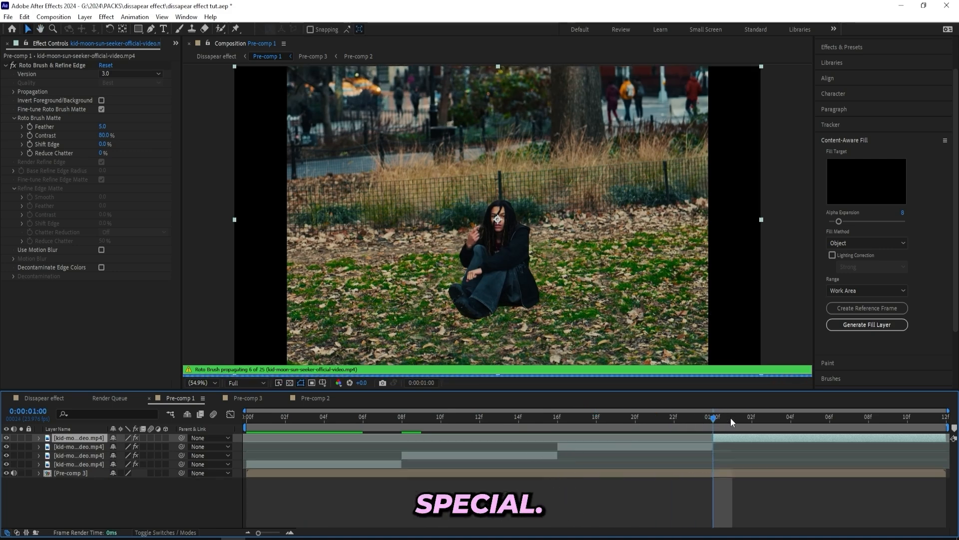
Trim and stagger the subject layer copies into short spaced-out bursts, removing extras
{"action": "left_click", "coordinate": [850, 418]}
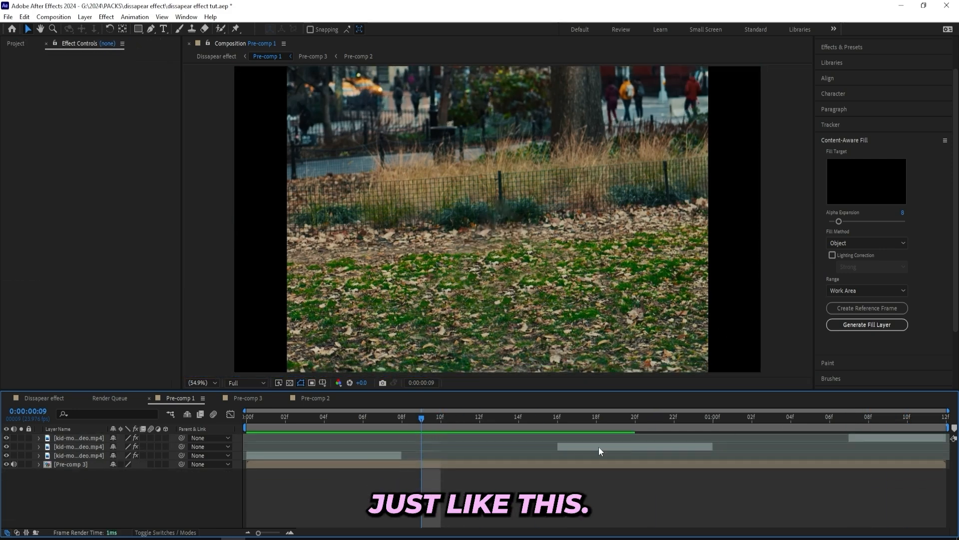
{"action": "left_click", "coordinate": [245, 417]}
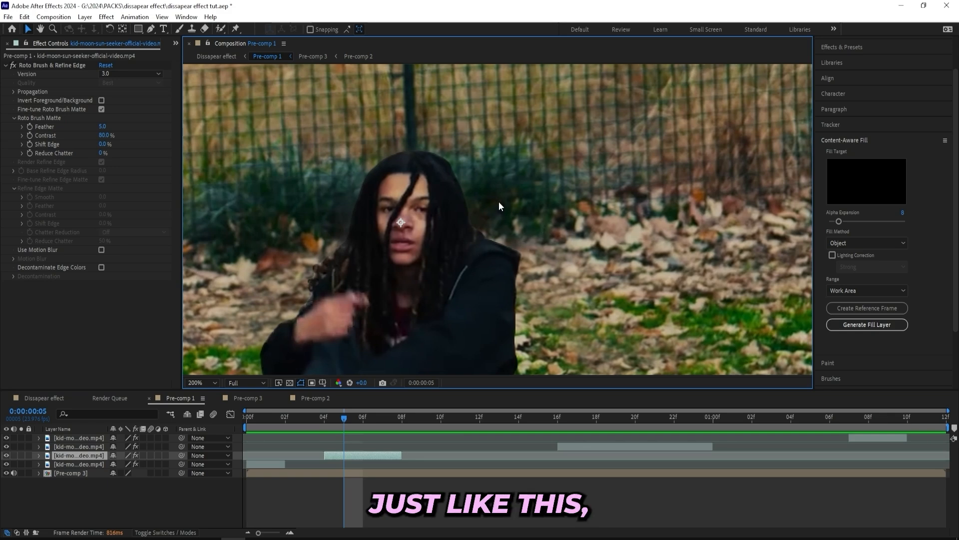
Add S_DropShadow and Refine Soft Matte from Effects & Presets to the subject layers
{"action": "type", "text": "dropsha"}
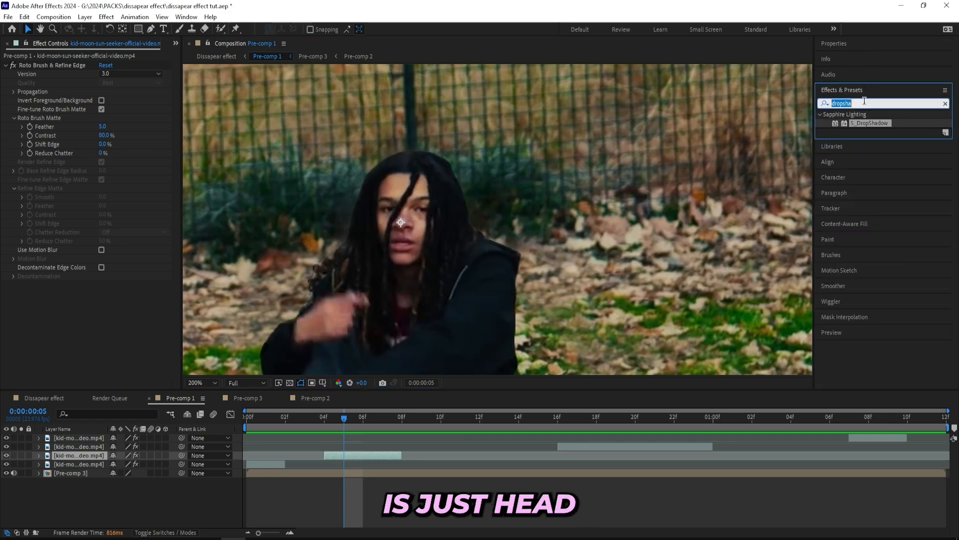
{"action": "type", "text": "ref"}
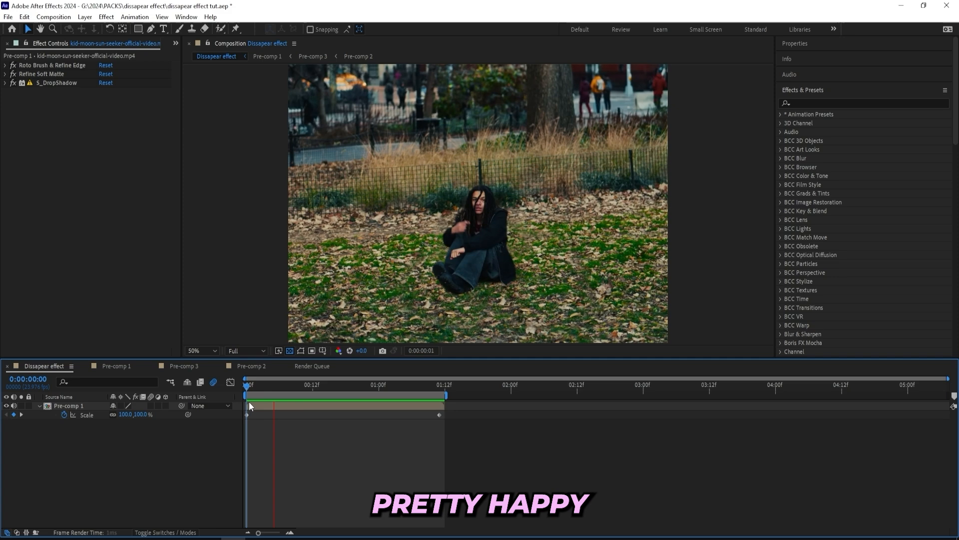
{"action": "left_click", "coordinate": [247, 385]}
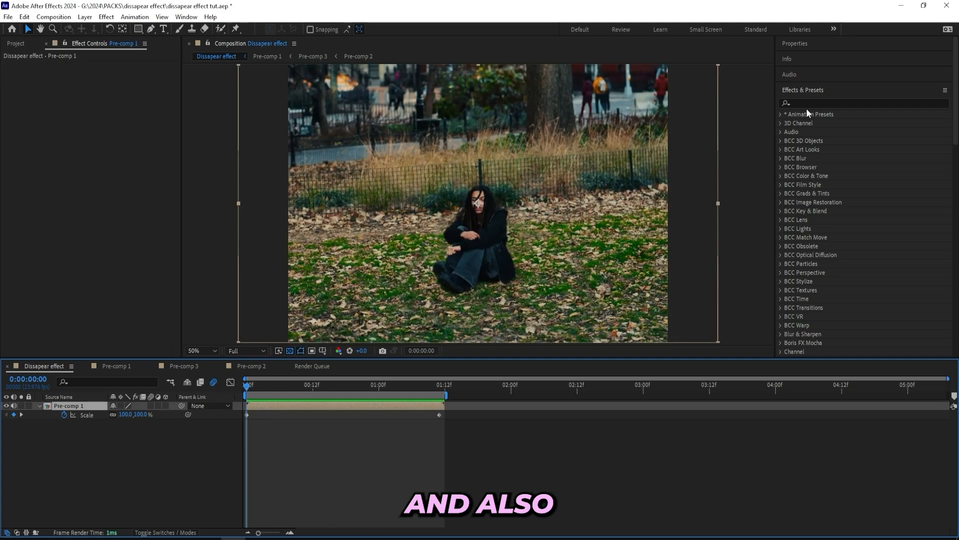
{"action": "type", "text": "twixtor"}
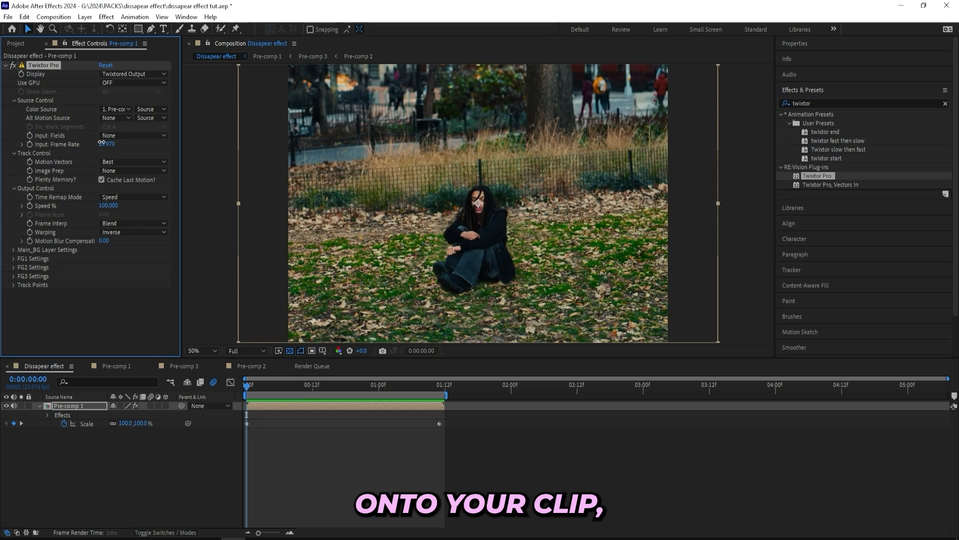
Keyframe Twixtor Pro Speed % in pairs around the frames where the subject vanishes
{"action": "left_click", "coordinate": [106, 145]}
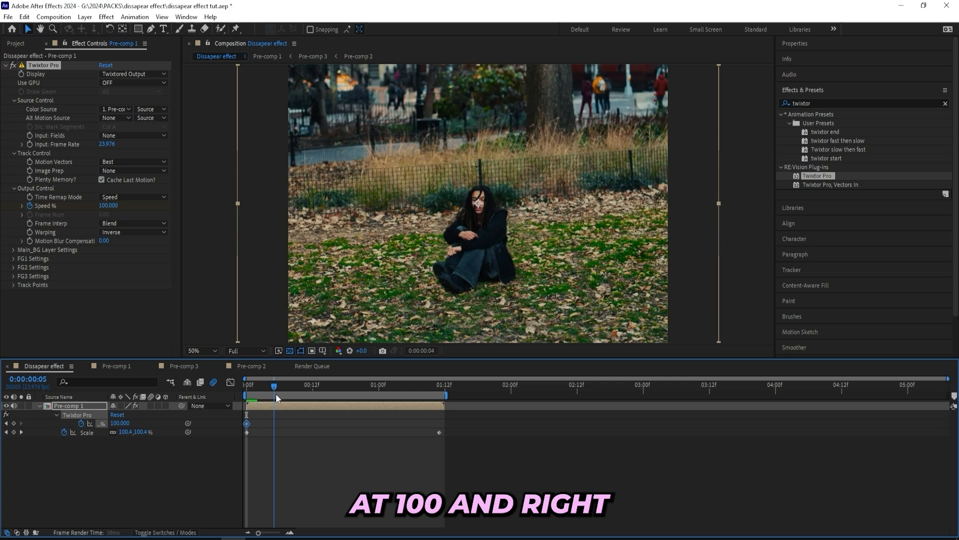
{"action": "left_click_drag", "start_coordinate": [273, 384], "coordinate": [289, 384]}
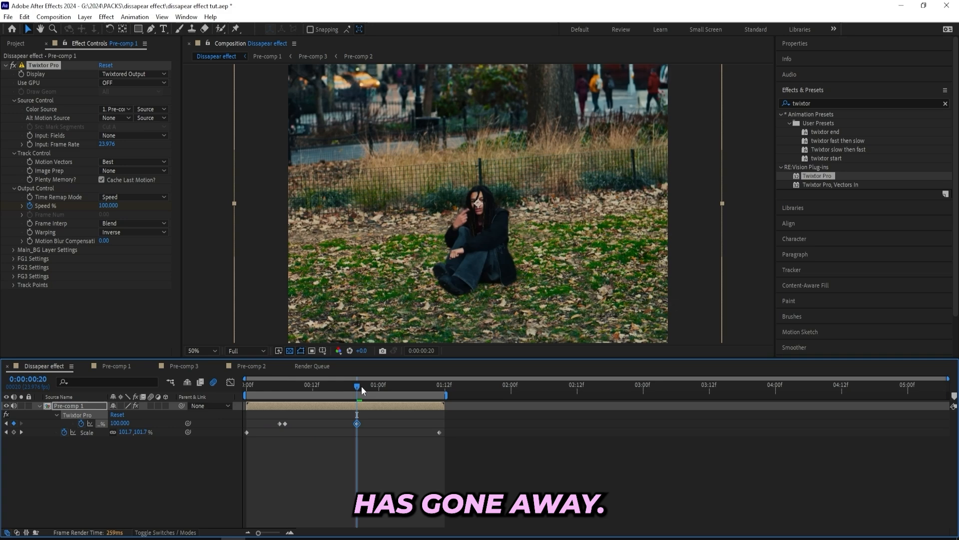
{"action": "left_click", "coordinate": [245, 385]}
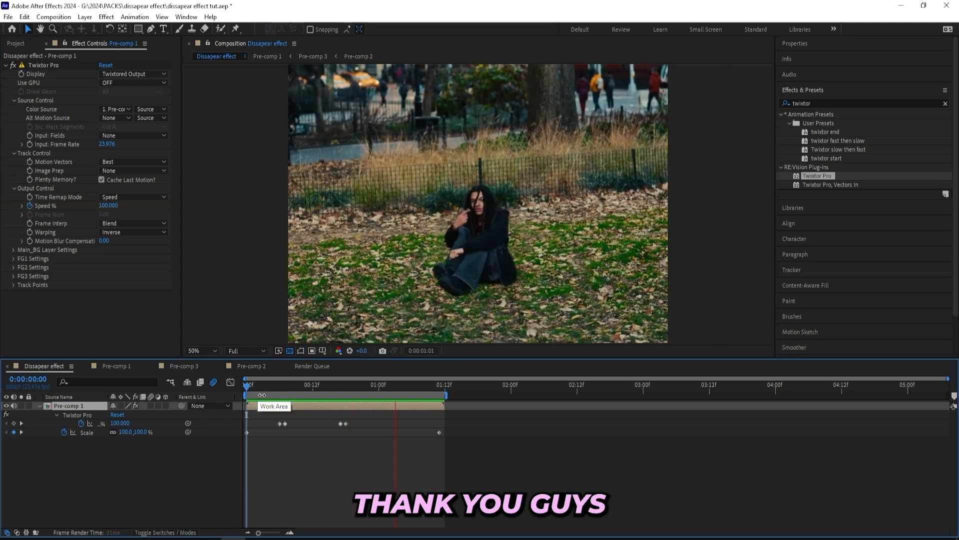
{"action": "left_click", "coordinate": [248, 386]}
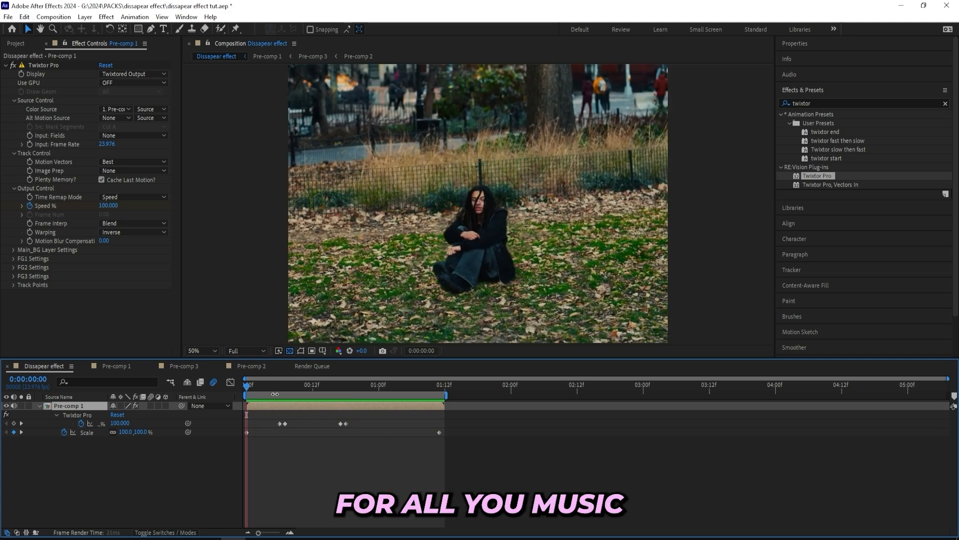
{"action": "left_click", "coordinate": [398, 384]}
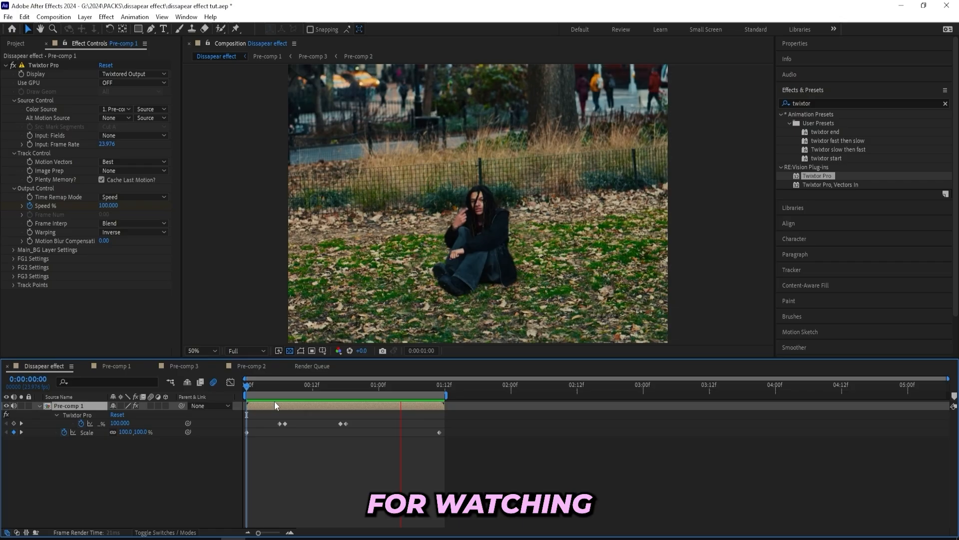